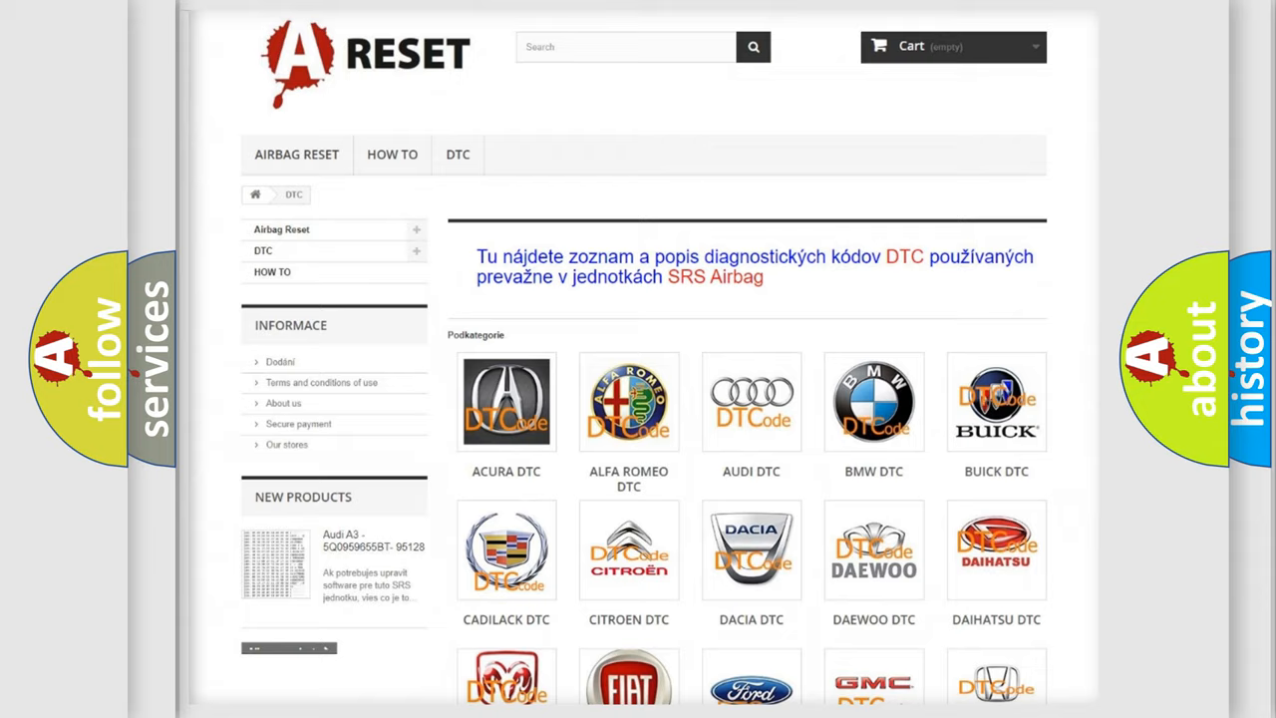
Open the ALFA ROMEO tile's DTC code list and scroll through its subcategories back to the top.
scroll(up, 3)
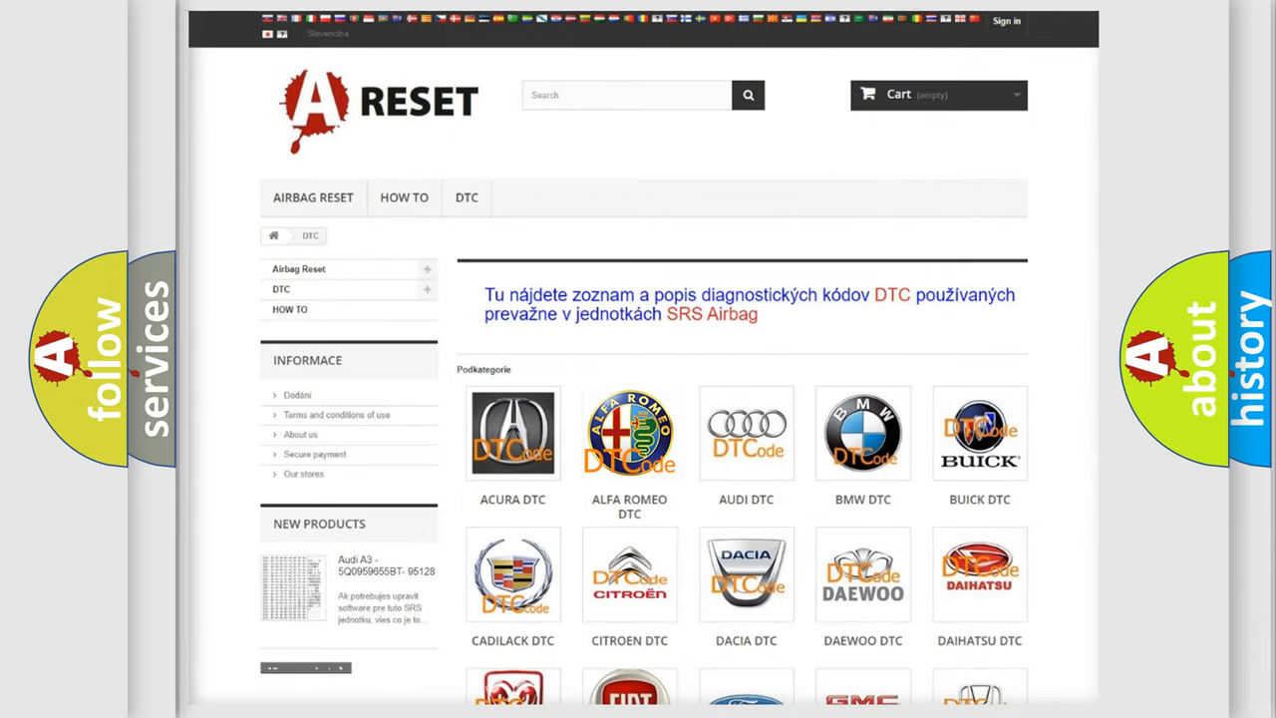
click(629, 433)
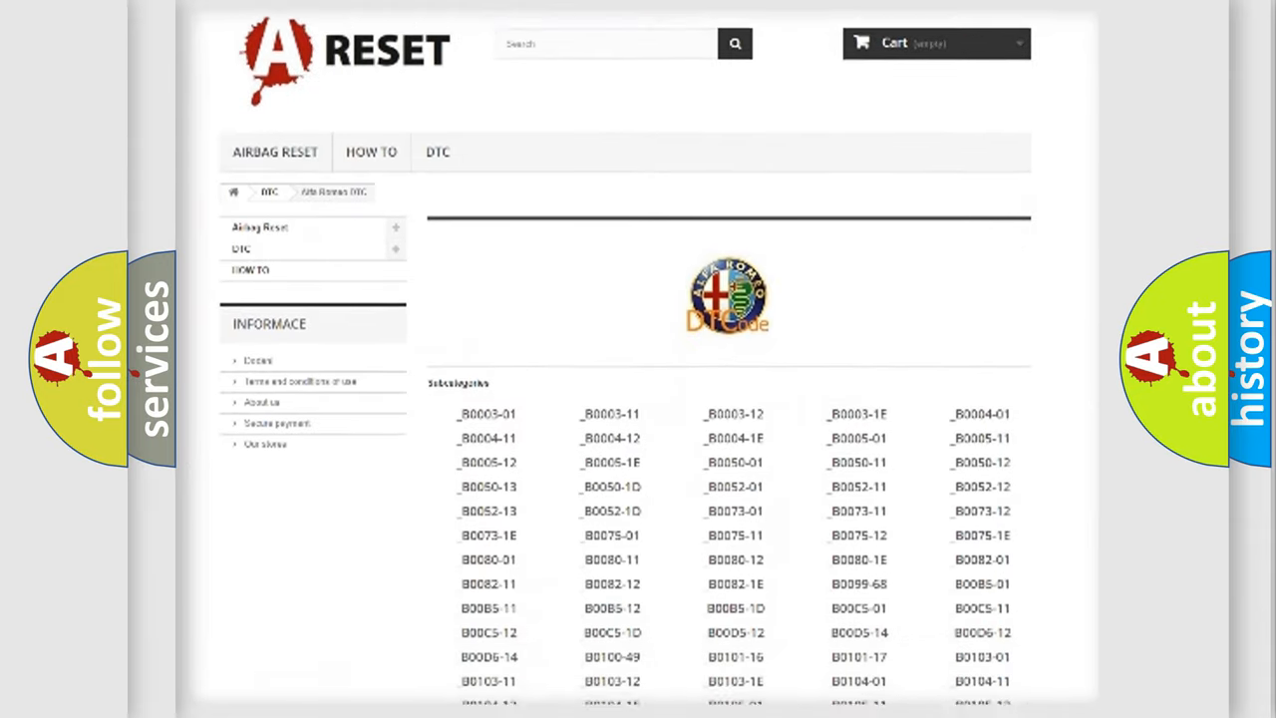
scroll(down, 3)
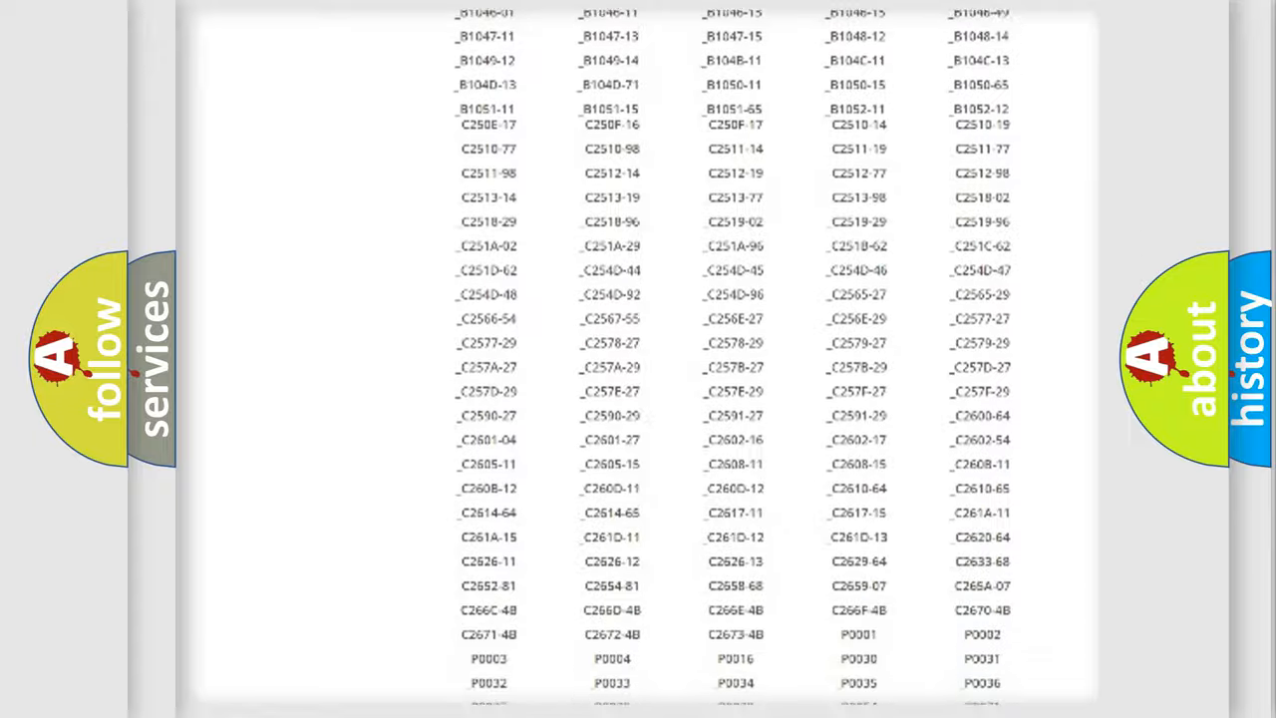
scroll(up, 3)
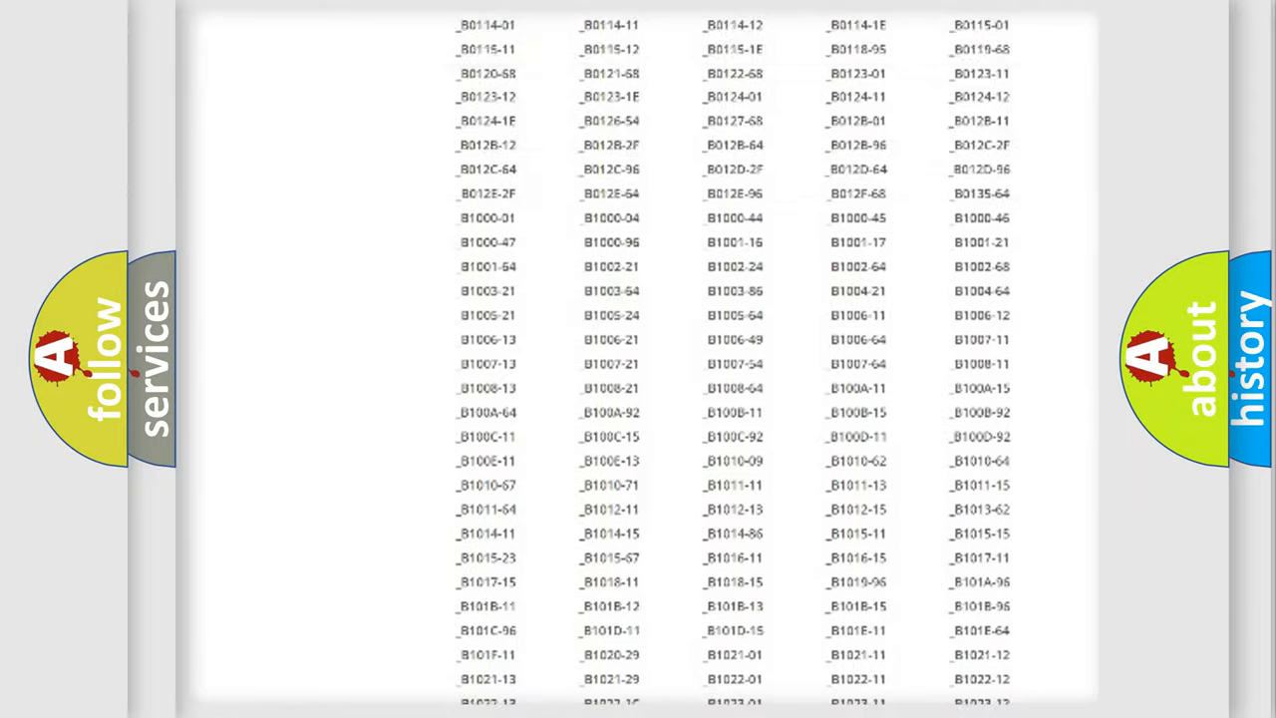
scroll(up, 3)
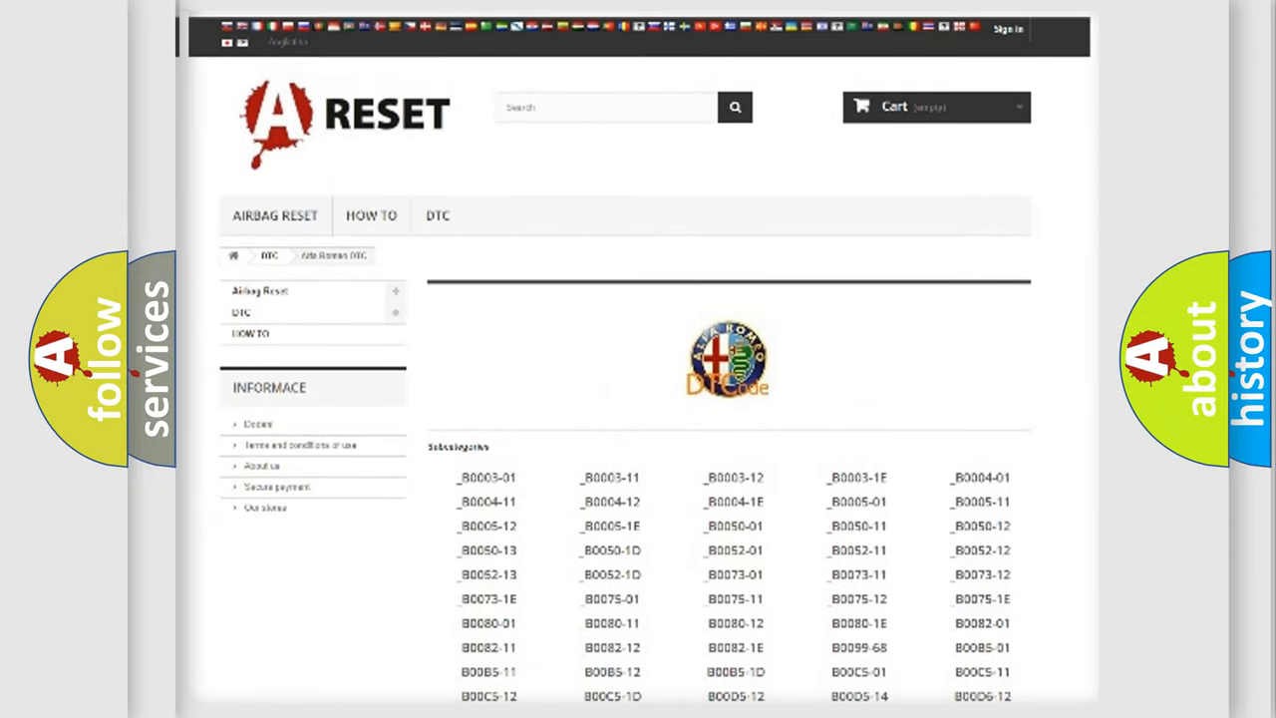